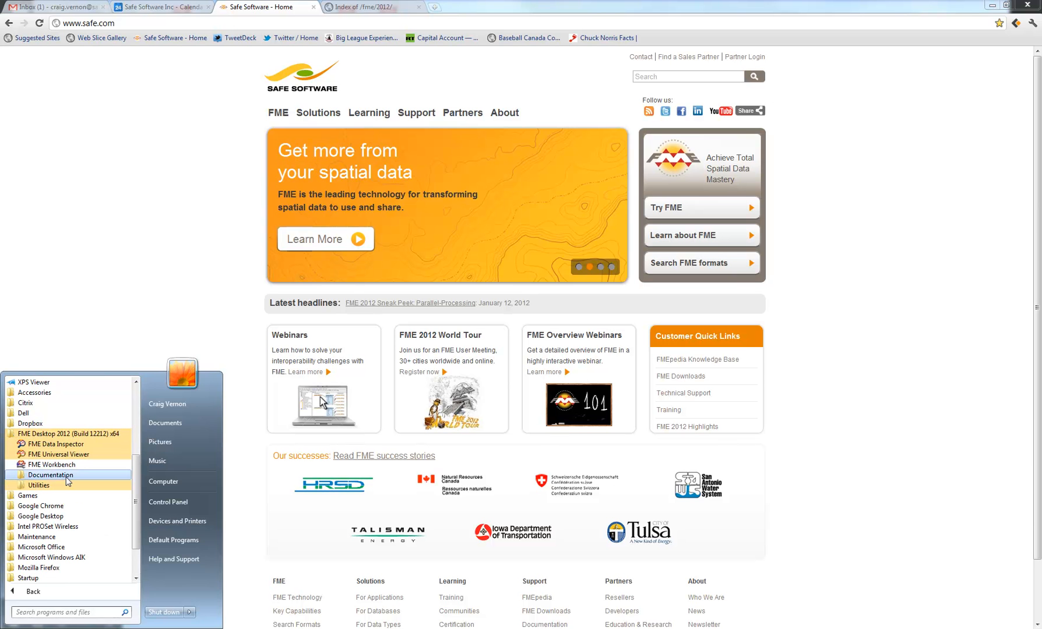
Launch the Licensing Assistant and activate the pasted serial number as a single-fixed FME Smallworld Edition license.
click(38, 485)
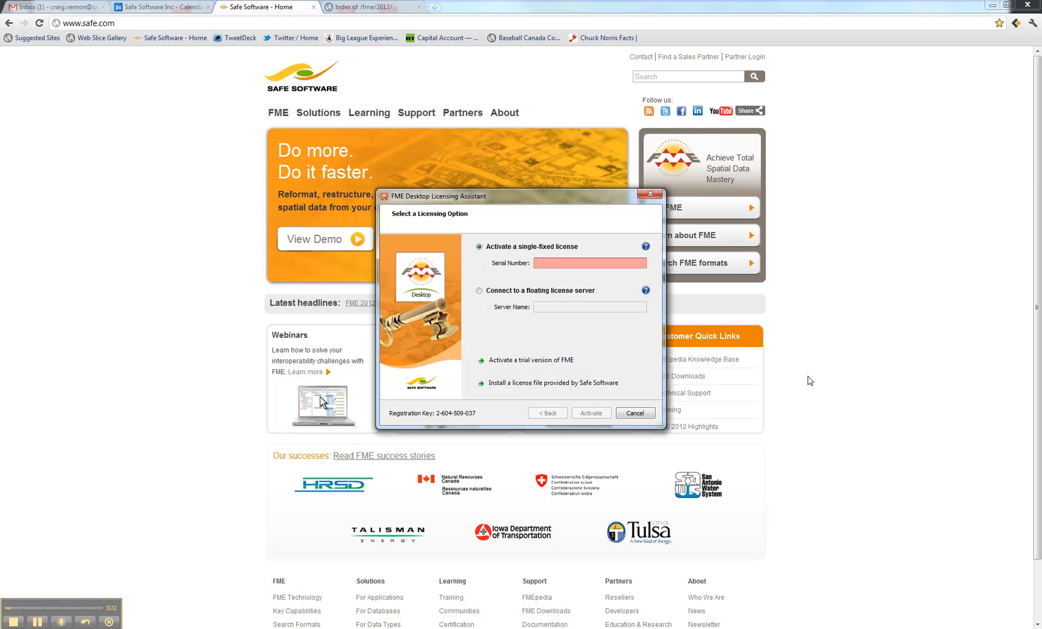
mouse_move(776, 357)
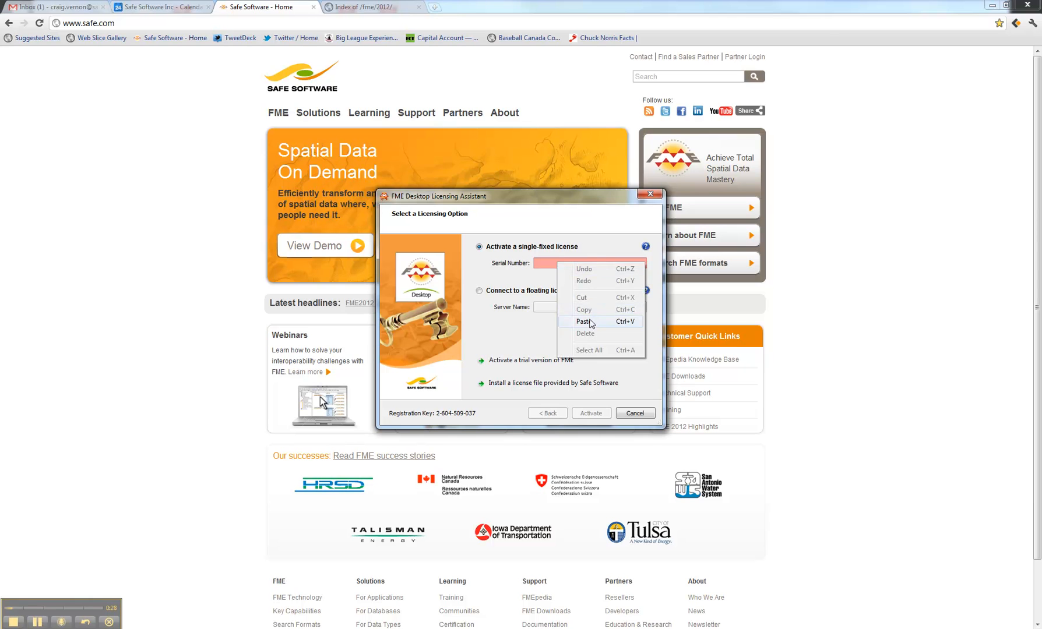
click(583, 322)
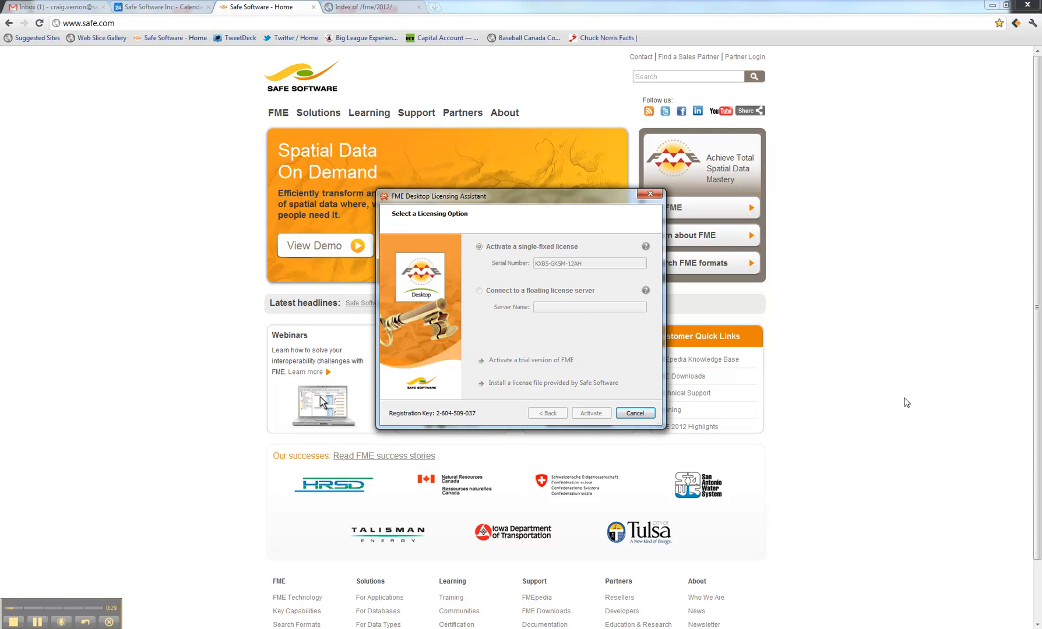
click(591, 413)
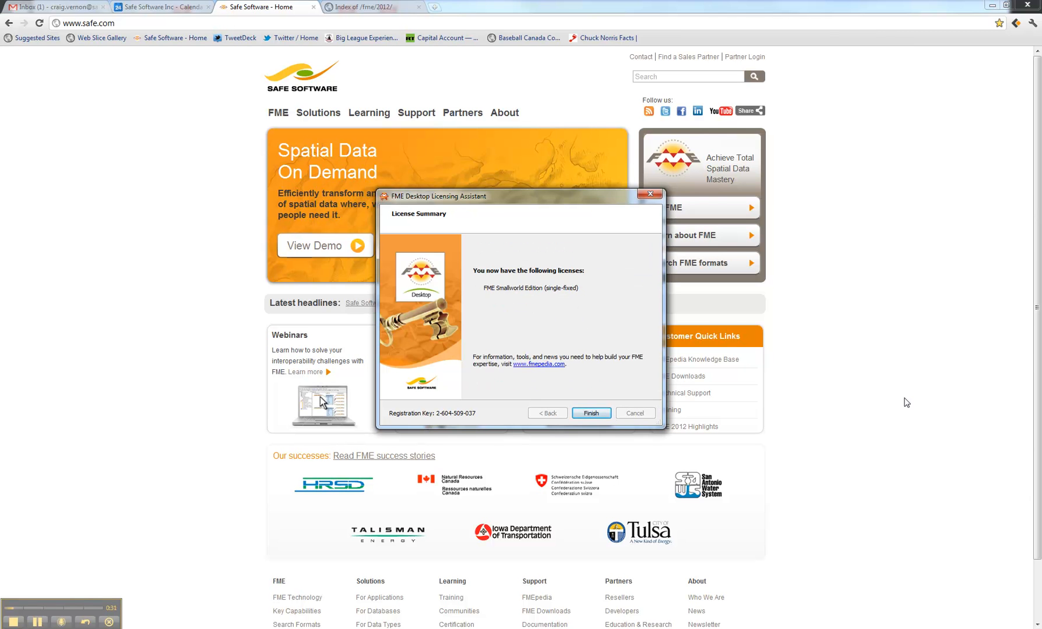
mouse_move(913, 404)
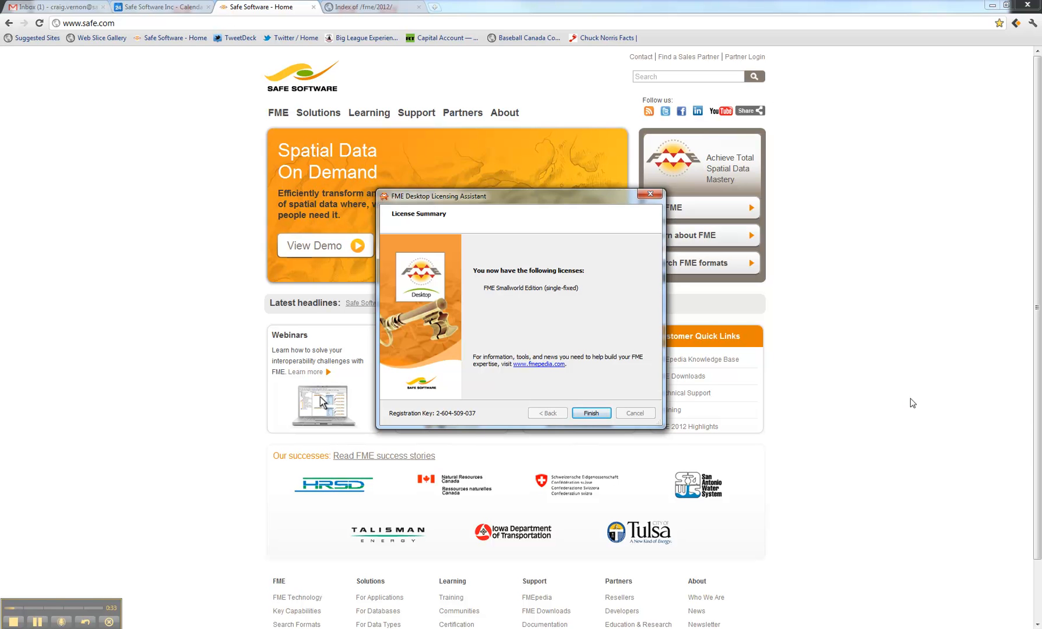
click(591, 412)
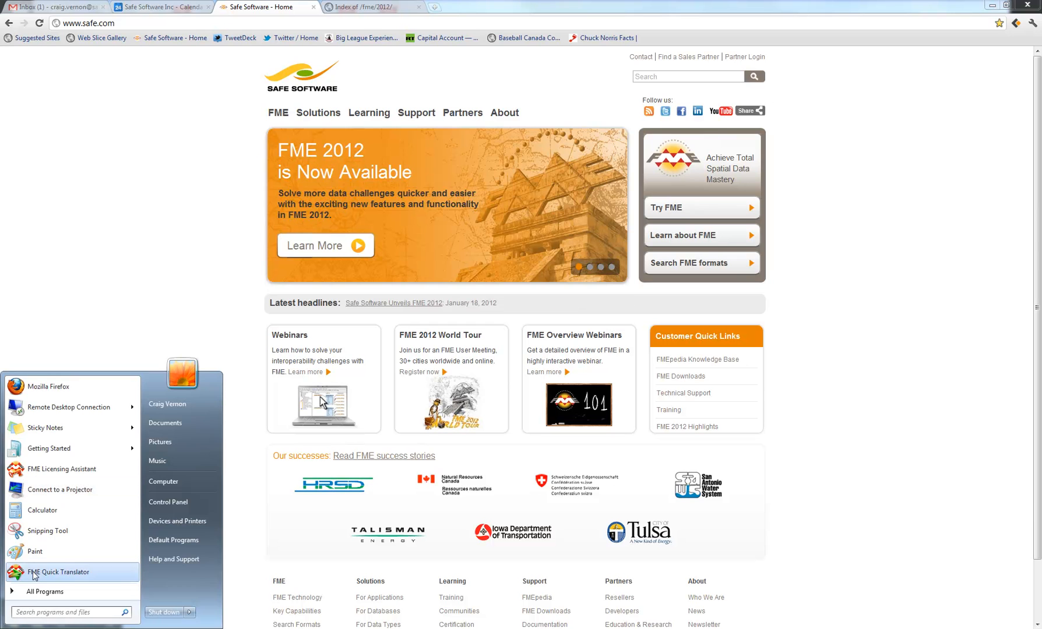
click(39, 606)
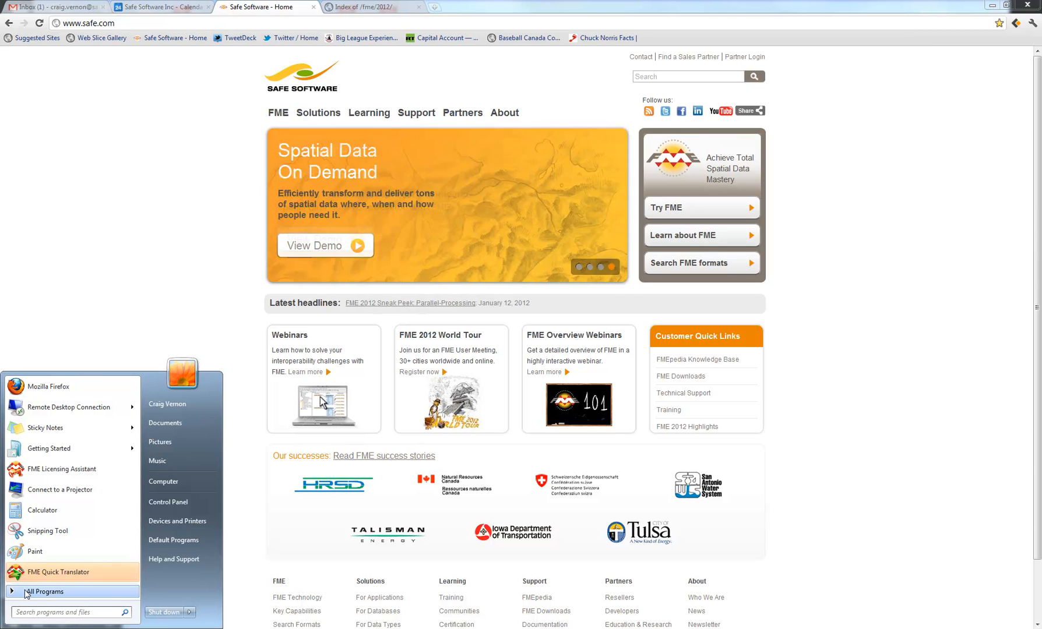
Relaunch the FME Licensing Assistant and choose to install a license file from Safe Software.
click(44, 592)
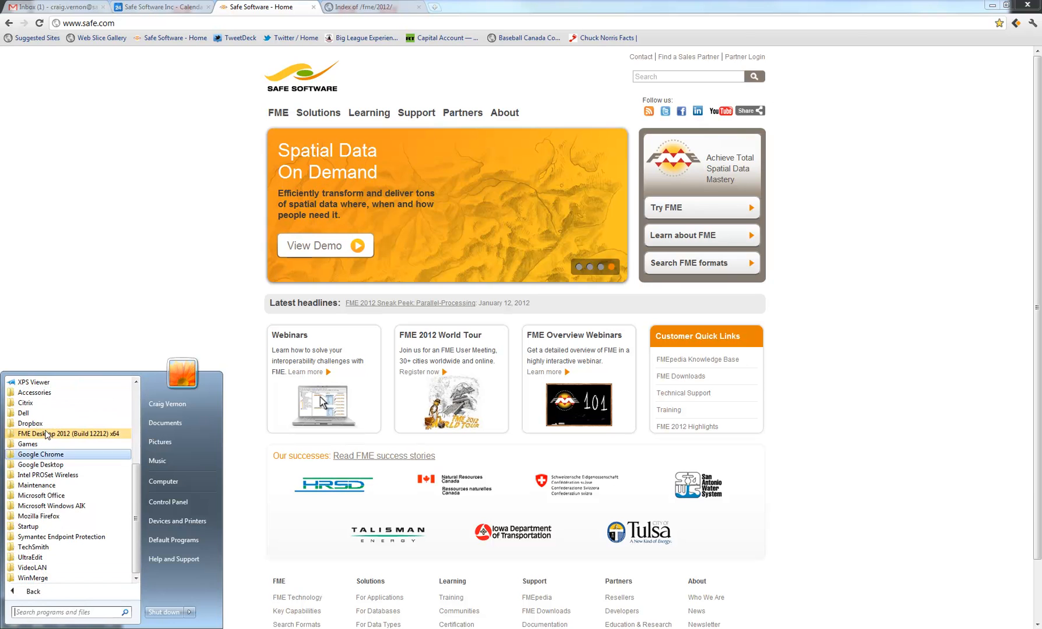
click(70, 434)
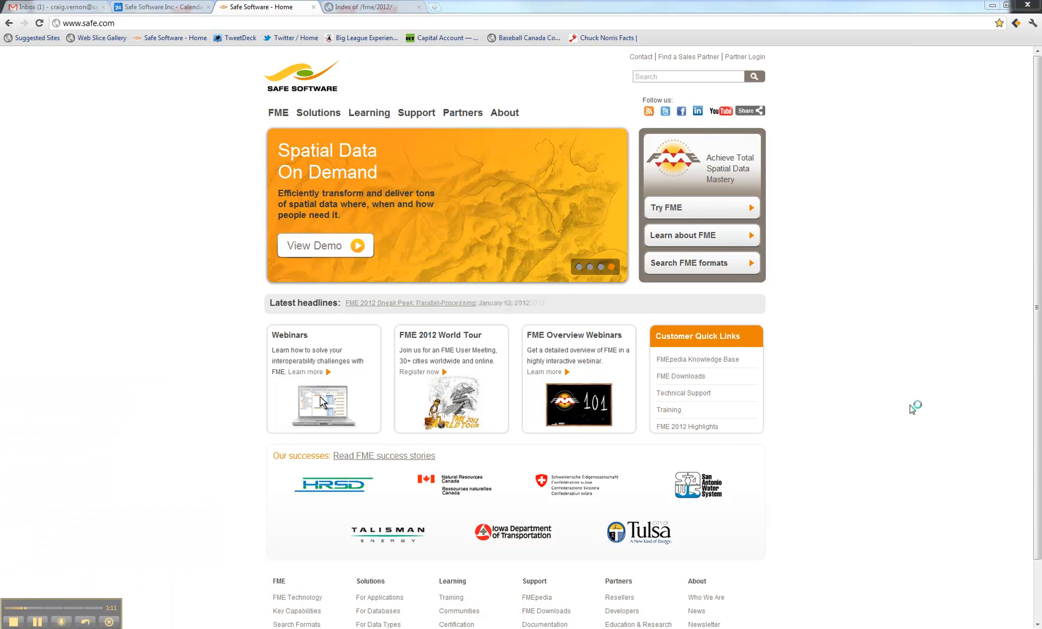
mouse_move(931, 363)
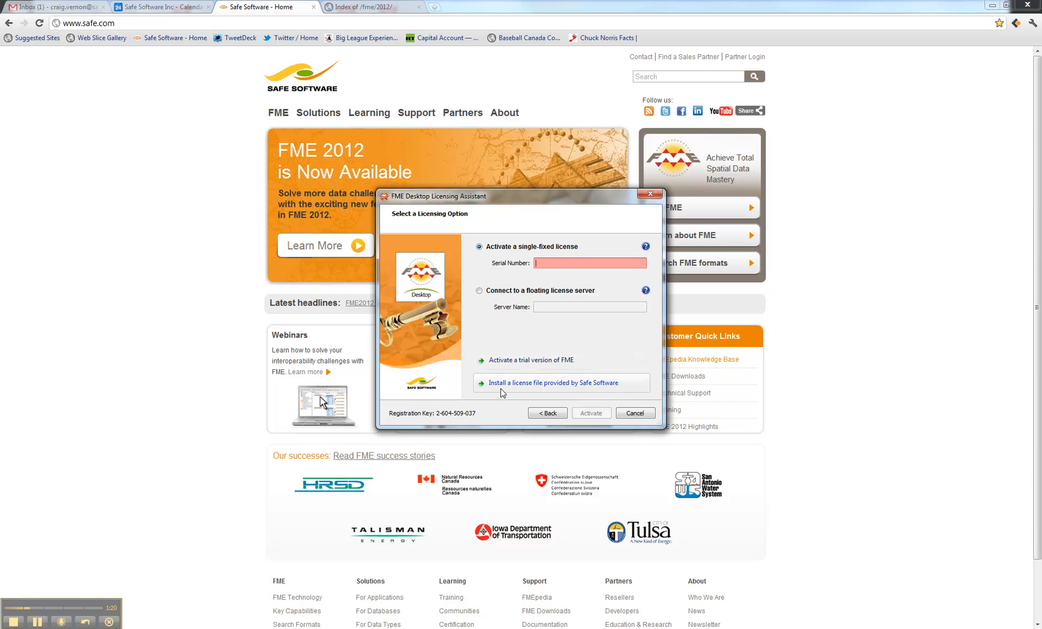
click(561, 383)
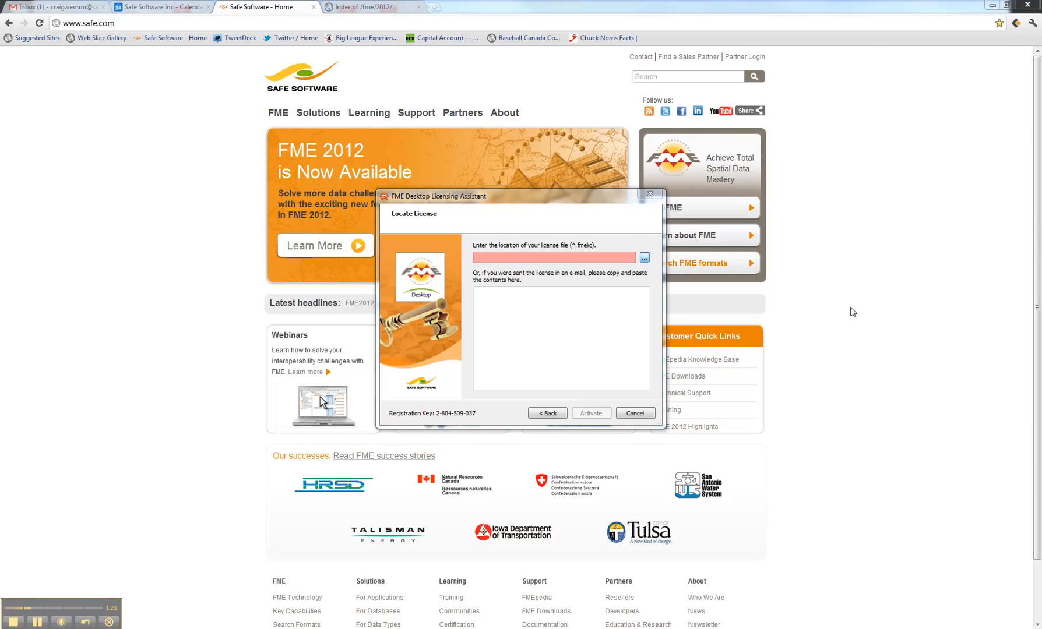
Activate FME Smallworld Edition with the fme_license file and finish the assistant.
click(643, 257)
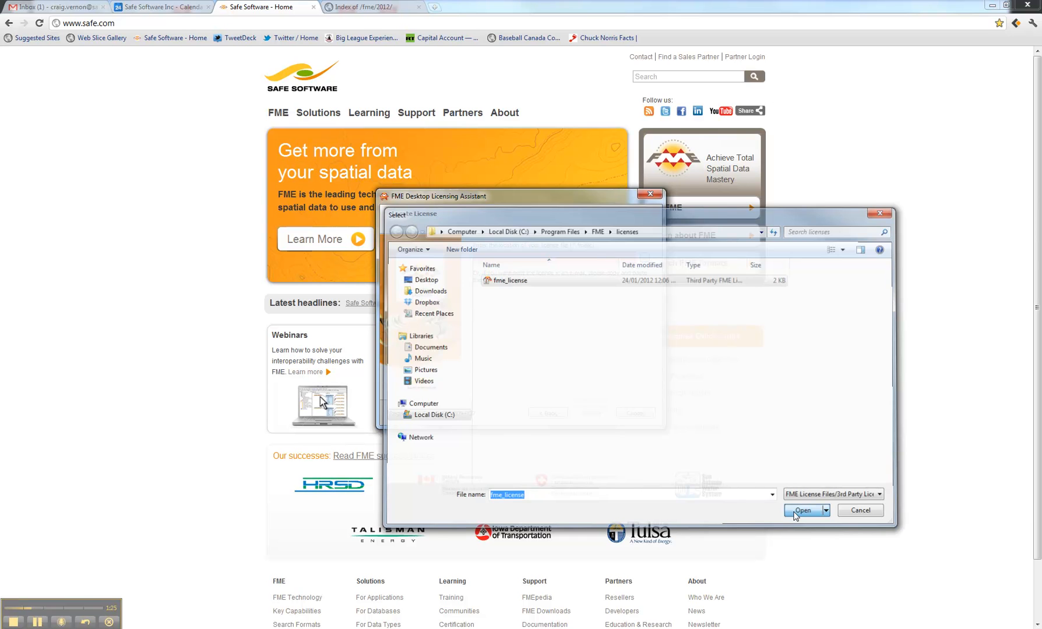
click(801, 510)
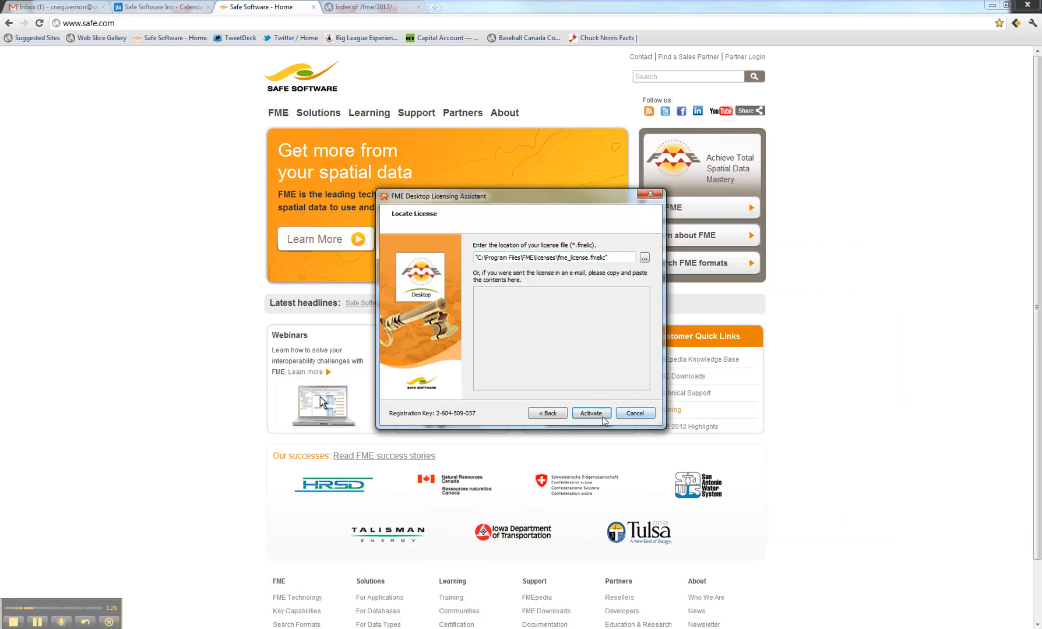
click(591, 414)
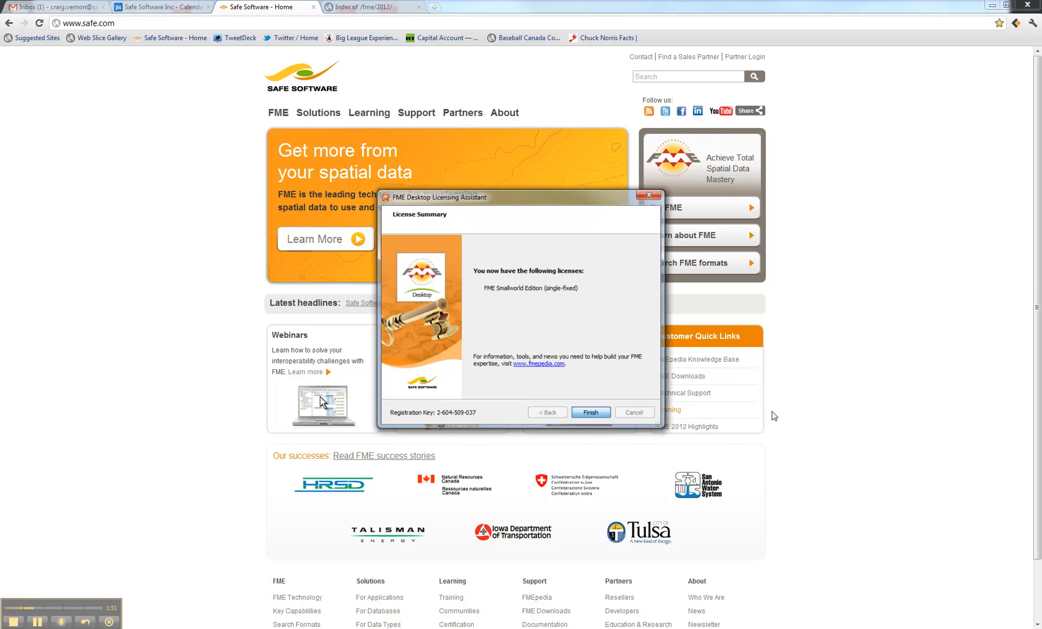
click(590, 413)
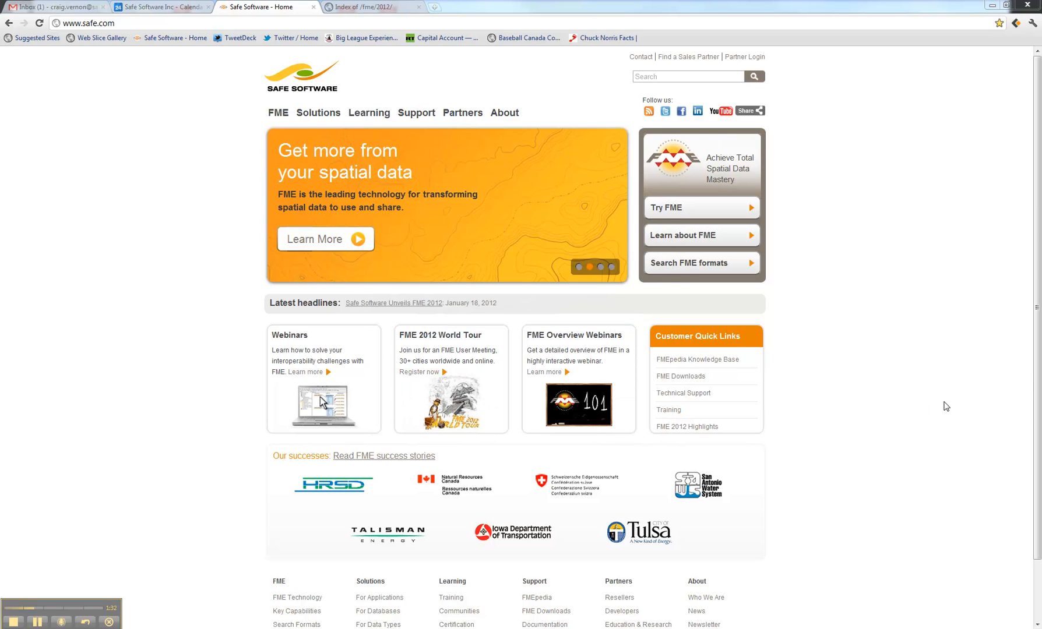